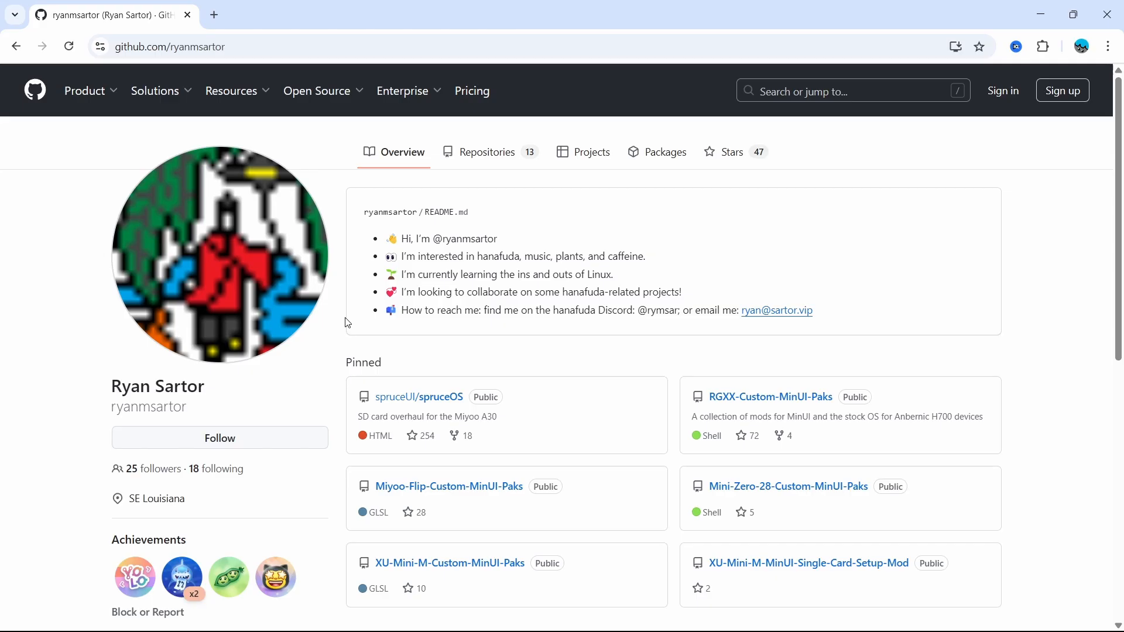
mouse_move(248, 374)
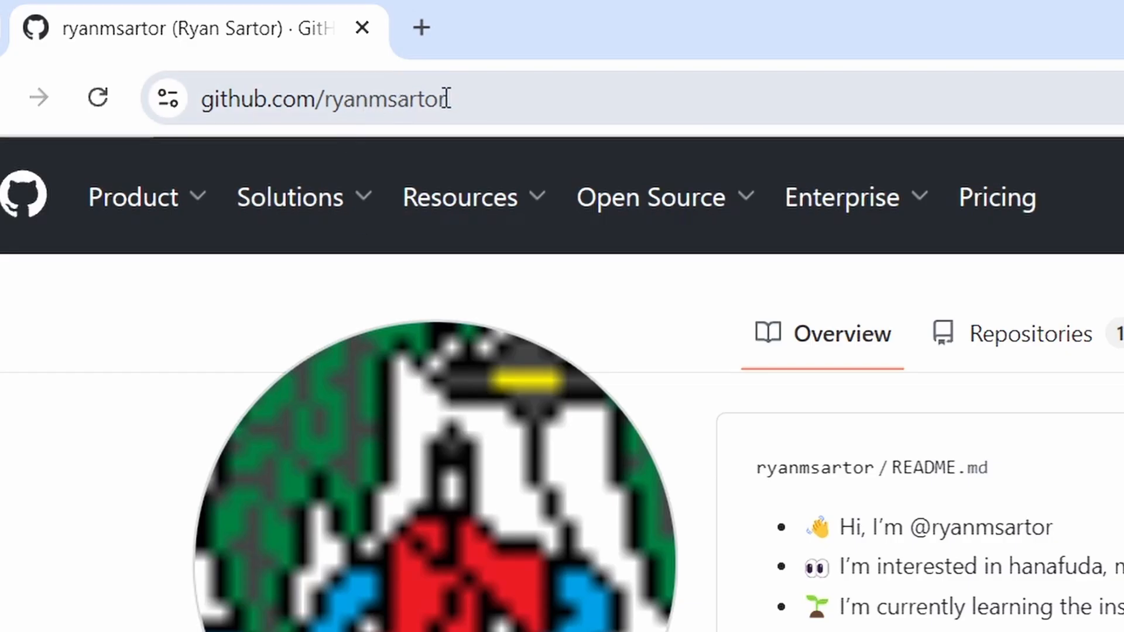
- Reach the latest release of the Miyoo-Flip-Custom-MinUI-Paks repository from the pinned repo
scroll("down", 3)
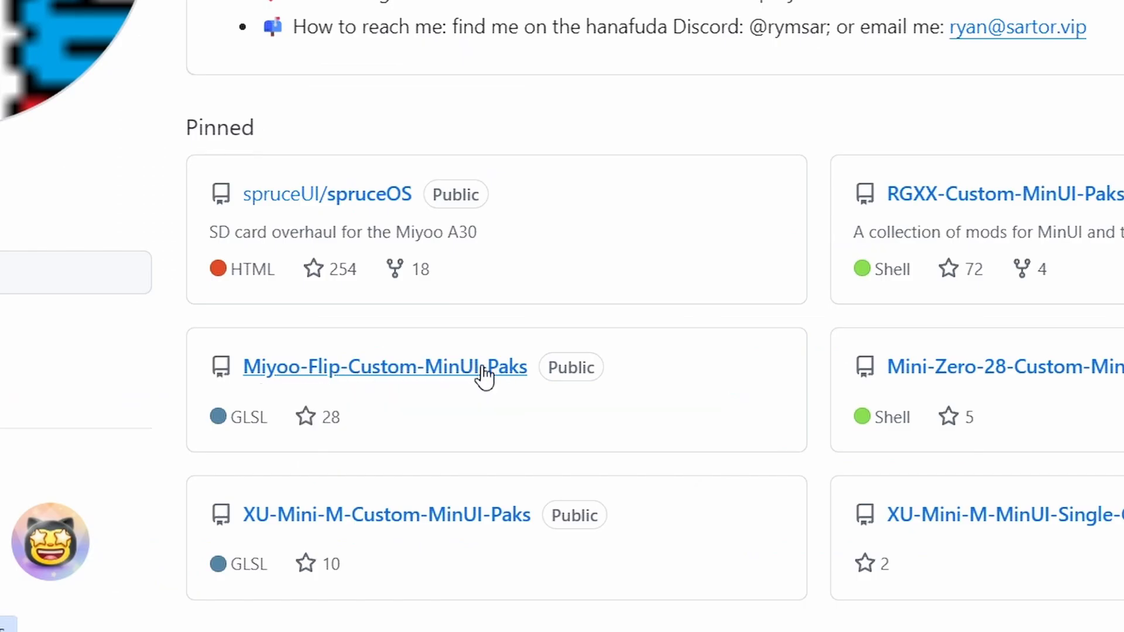
left_click(384, 366)
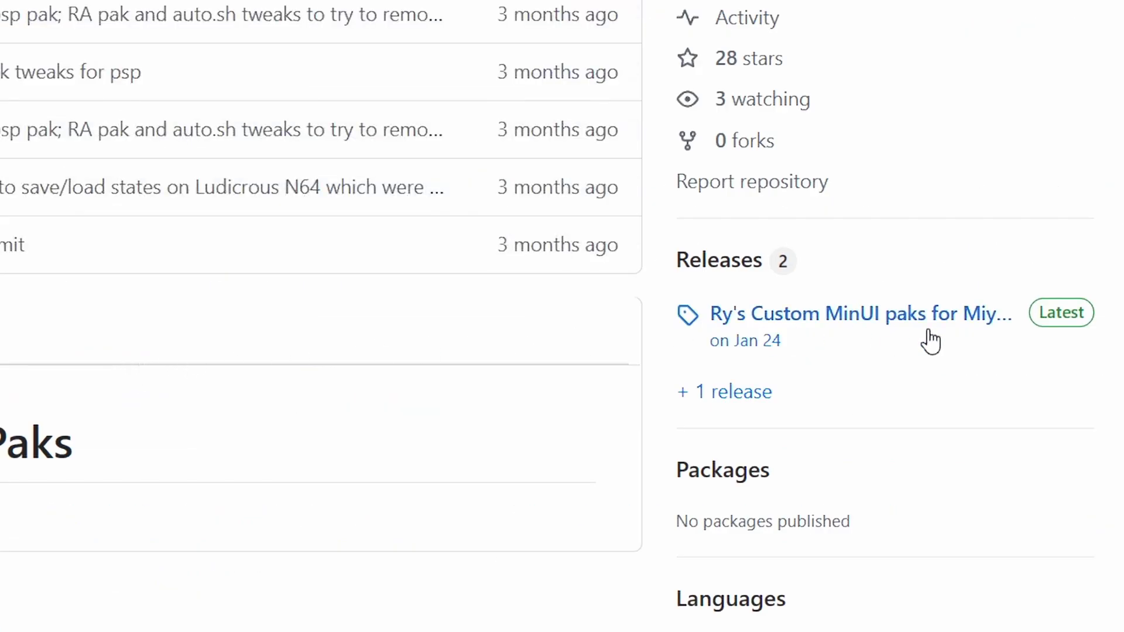
mouse_move(918, 323)
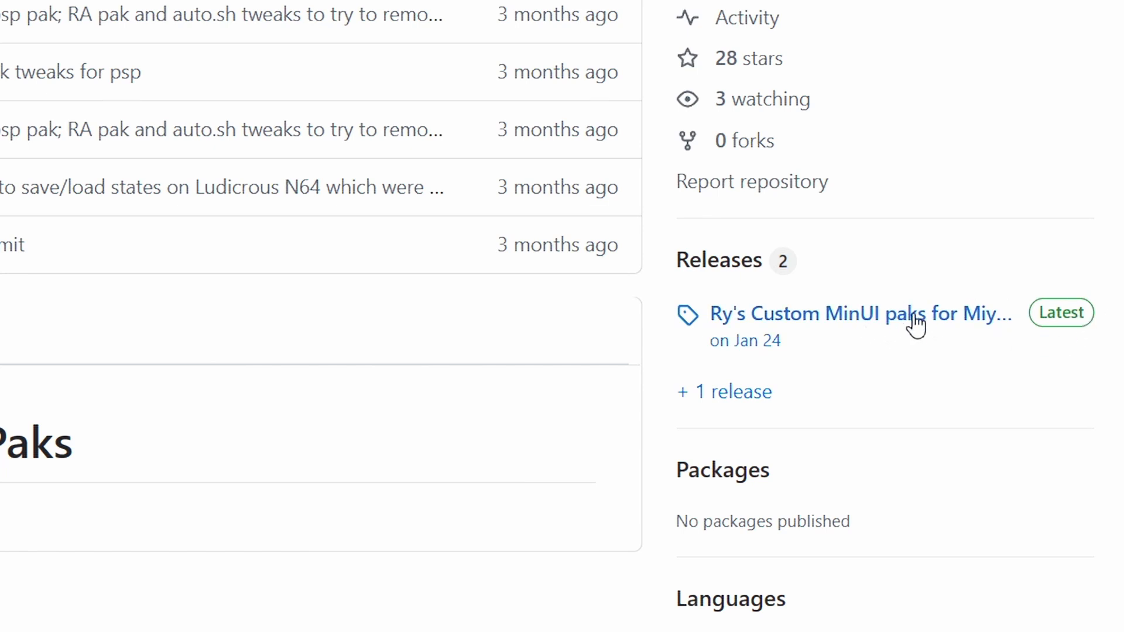
left_click(860, 314)
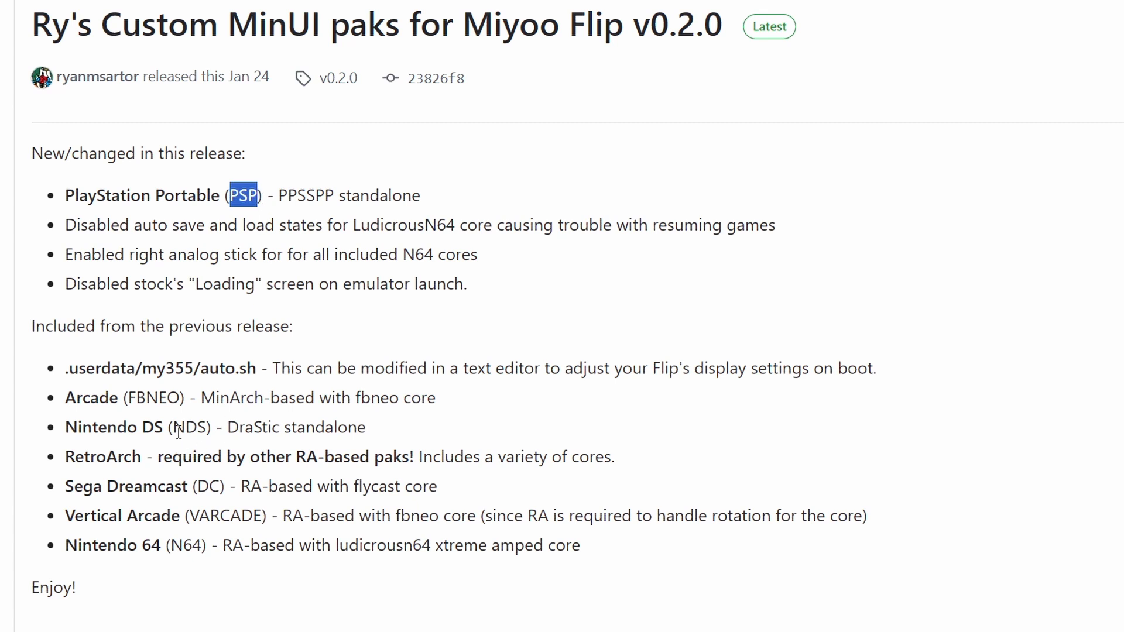
- Highlight PSP and DC in the v0.2.0 release notes while reading them
double_click(209, 486)
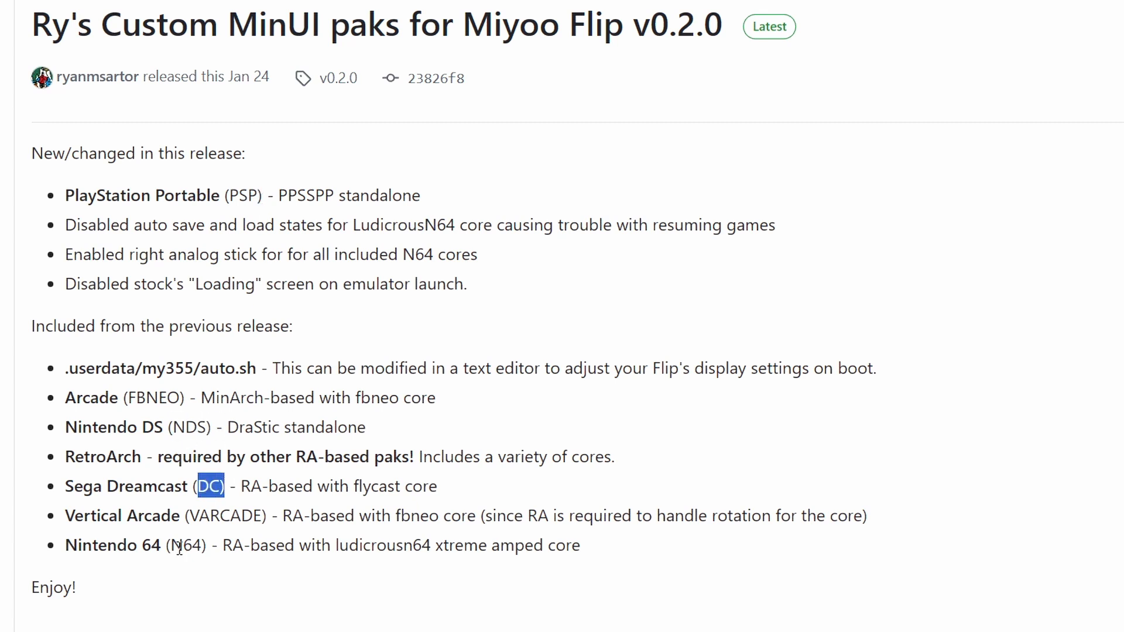
double_click(186, 545)
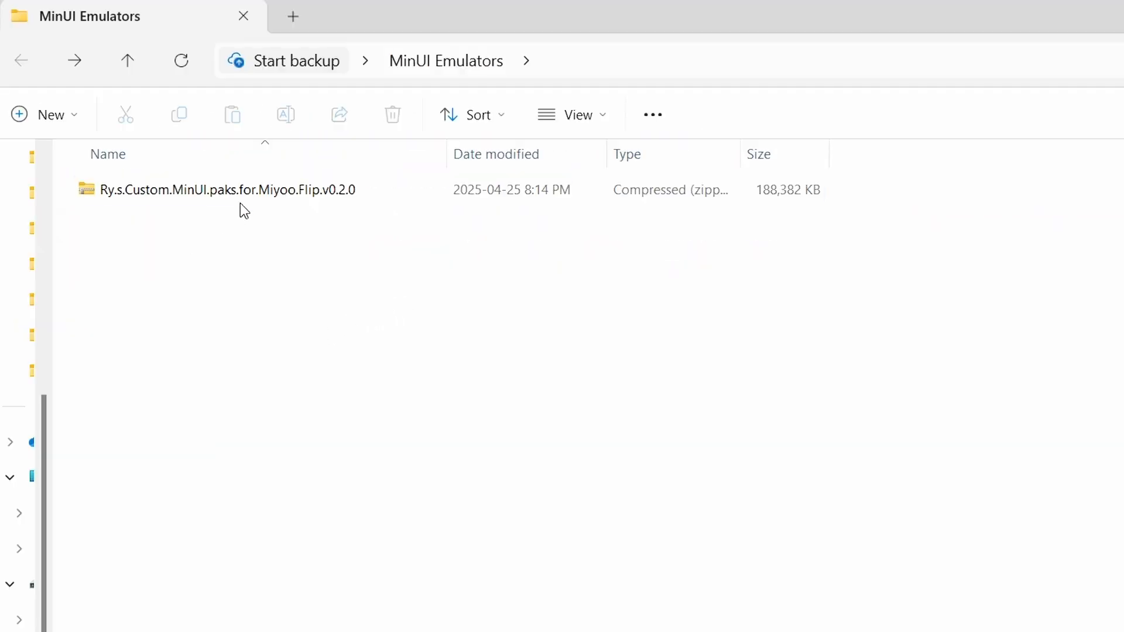
- Extract all files from the downloaded paks zip
right_click(227, 189)
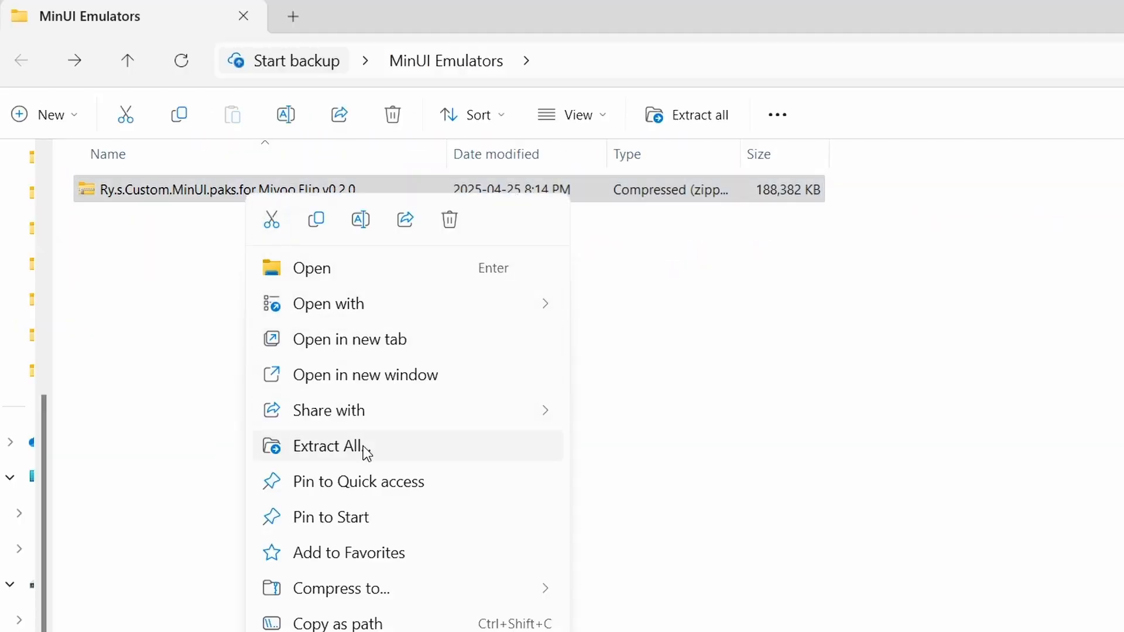
left_click(327, 446)
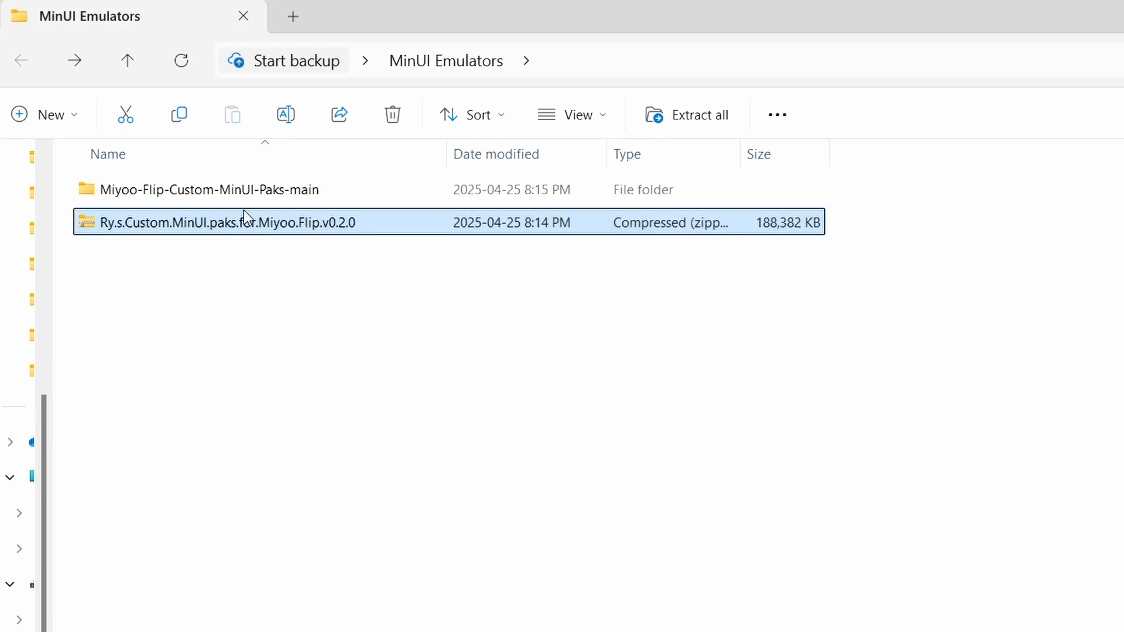
- Browse into the extracted Miyoo-Flip-Custom-MinUI-Paks-main folder showing .userdata, Emus, Roms, Tools and README.md
double_click(208, 188)
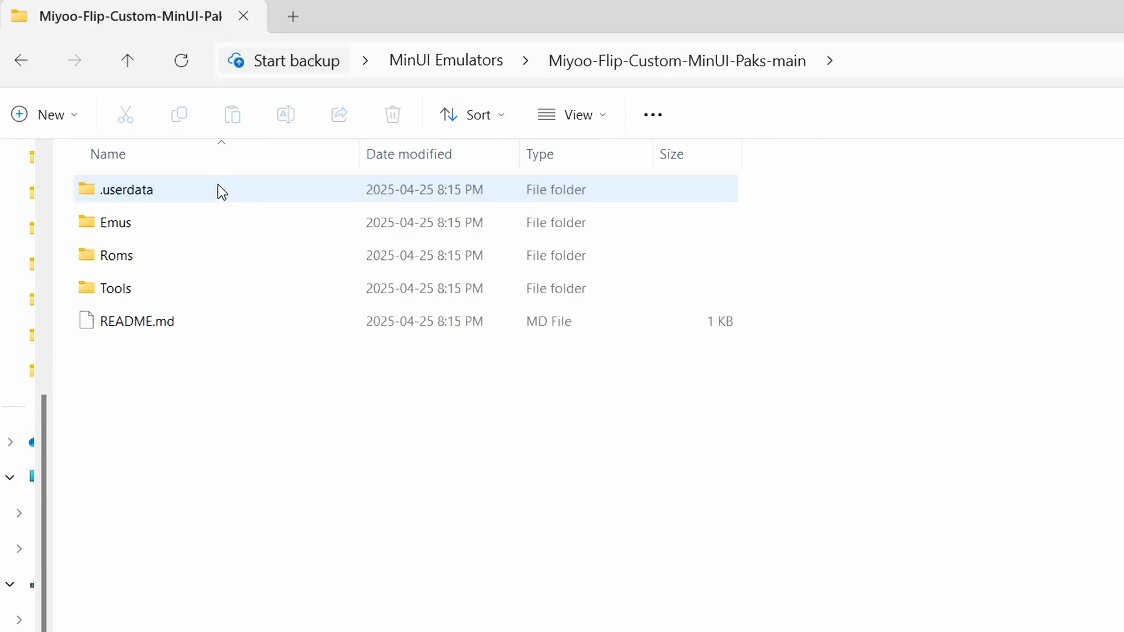
left_click(171, 212)
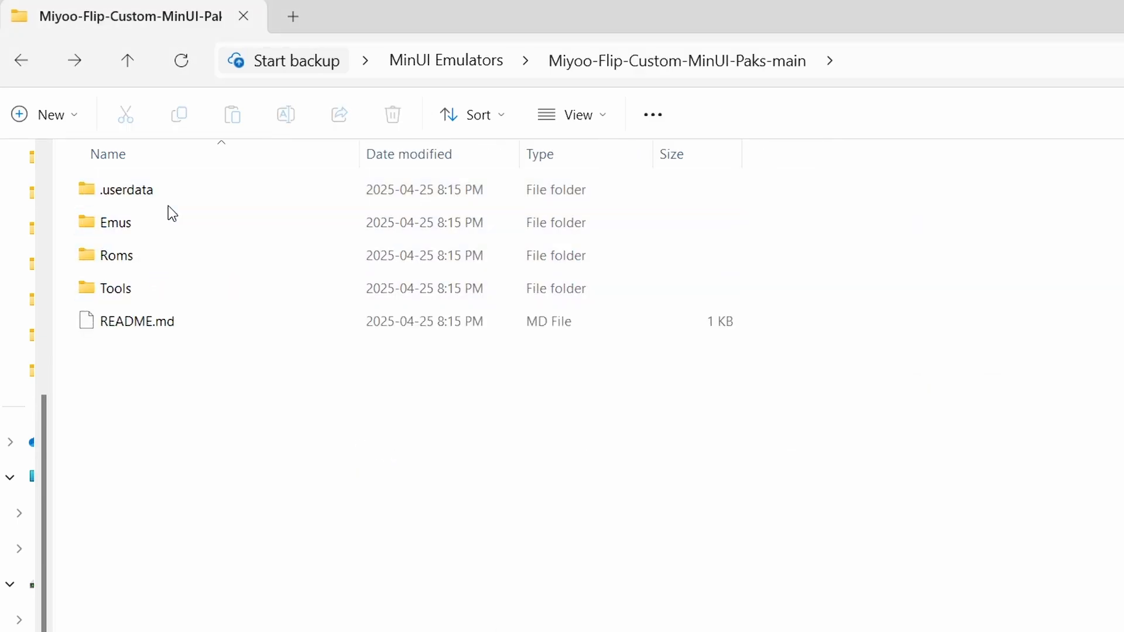
left_click(126, 188)
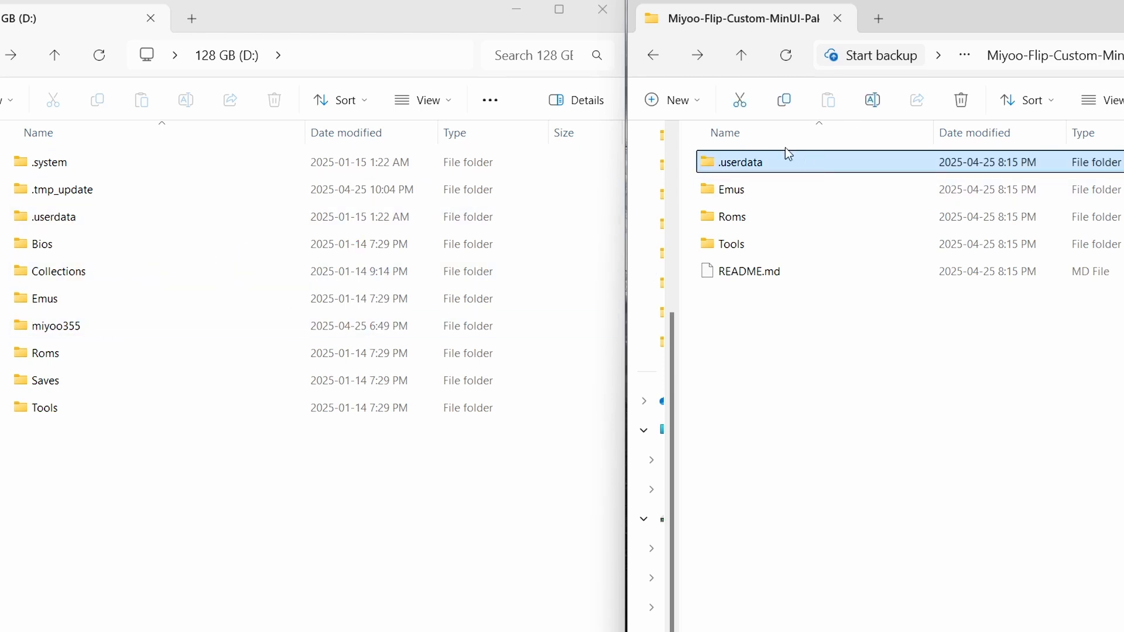
- Browse into .userdata > my355 in the extracted pak folder
double_click(739, 161)
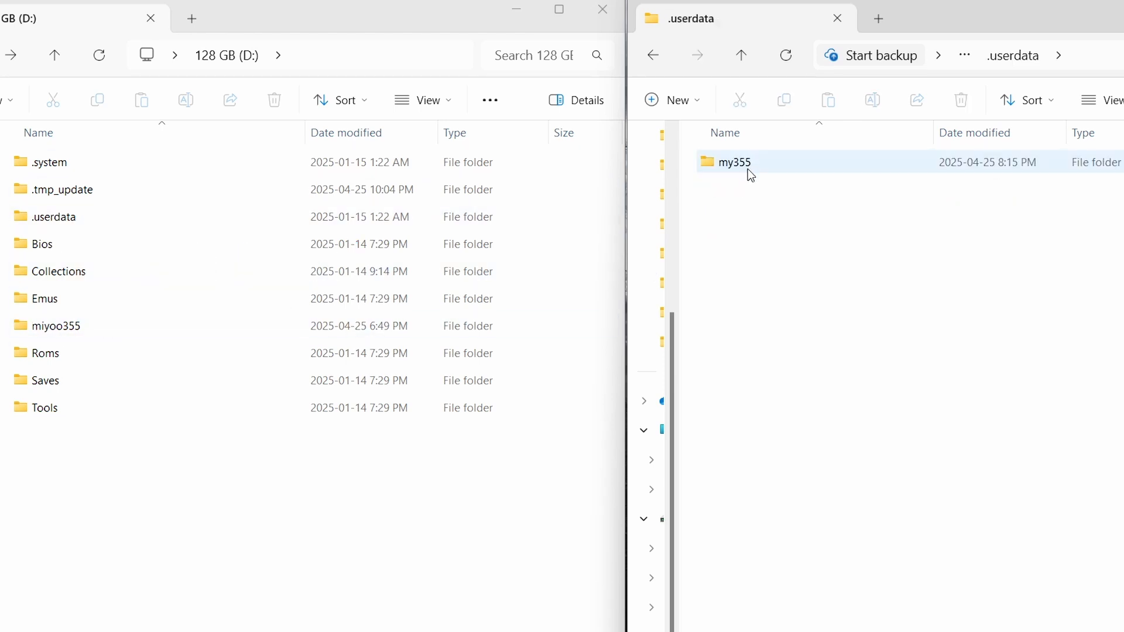
double_click(733, 162)
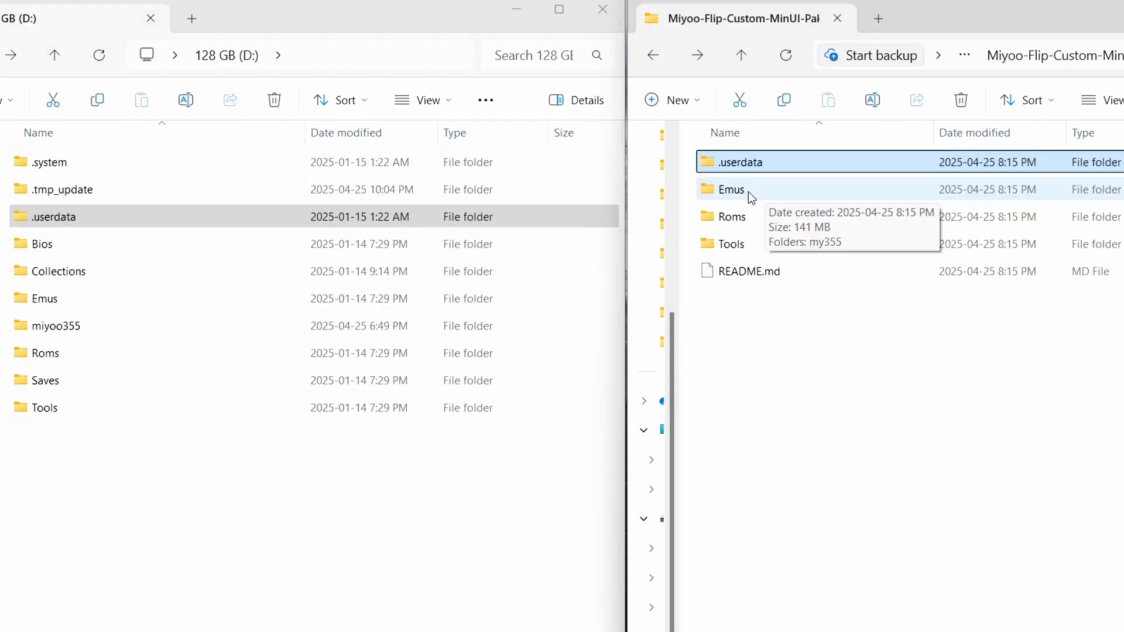
- Browse into the extracted Emus/my355 and select all six emulator paks
double_click(730, 189)
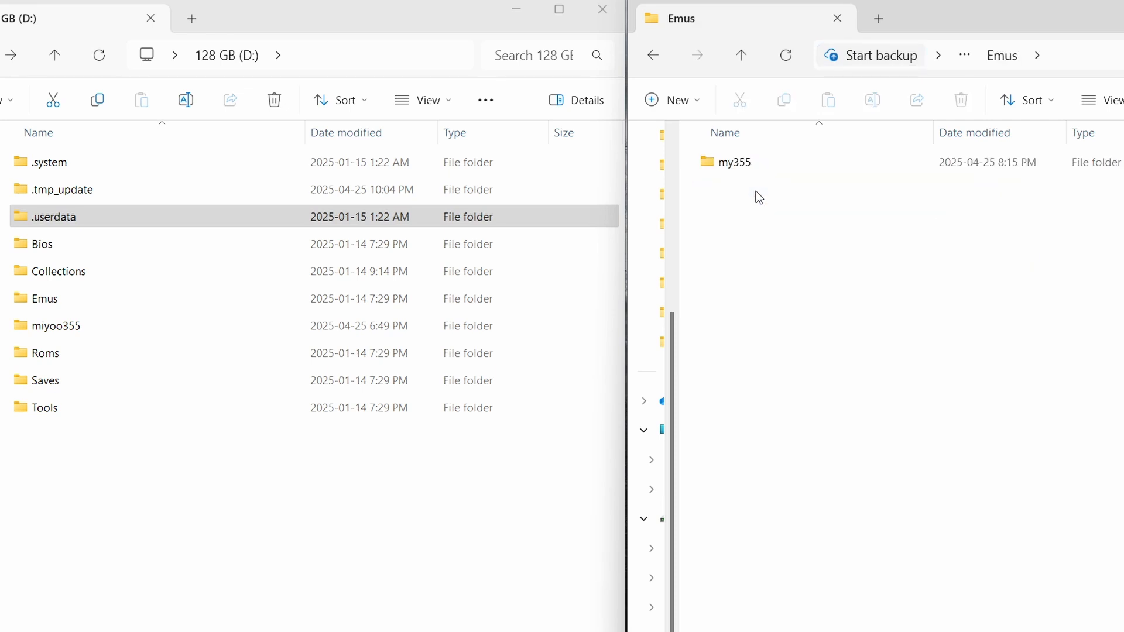
double_click(733, 161)
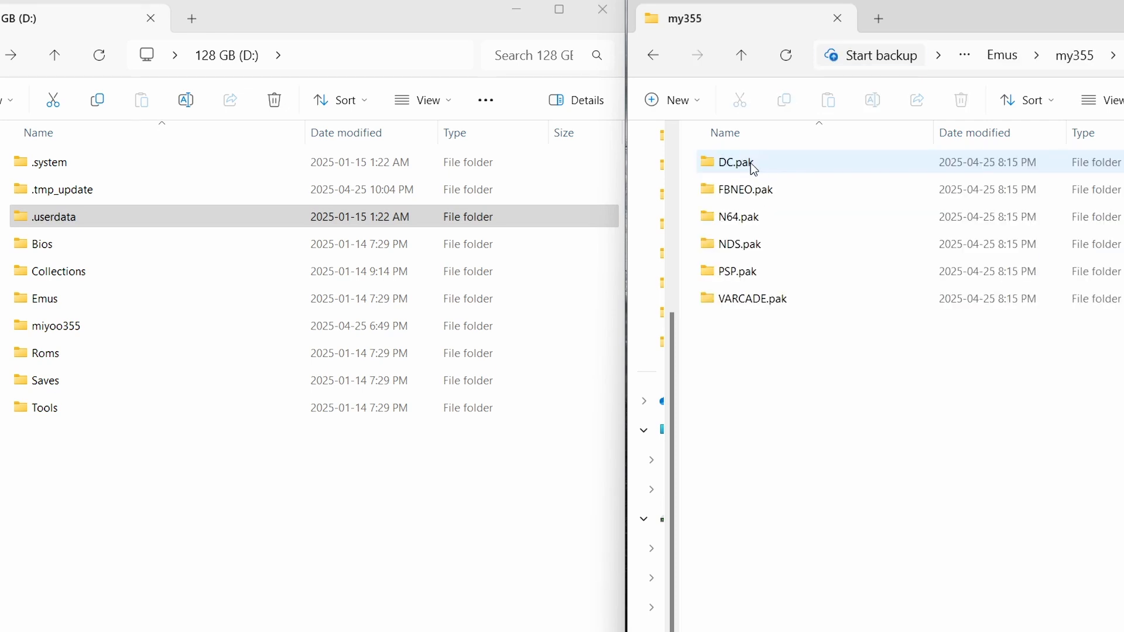
key("ctrl+a")
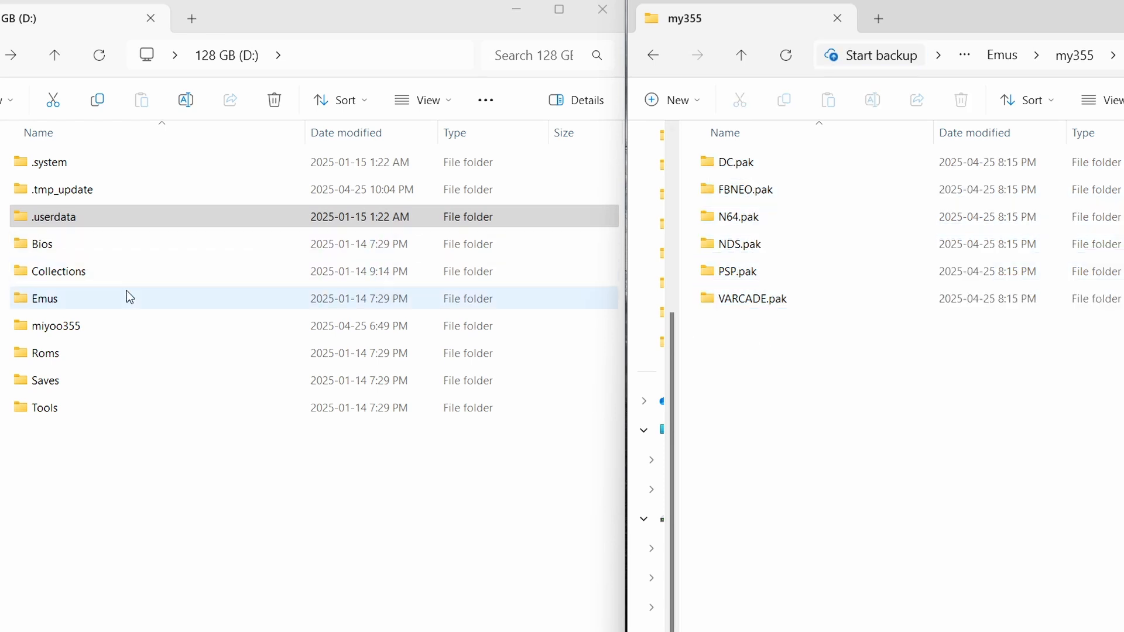
- Browse into Emus/my355 on the SD card beside the extracted paks
double_click(44, 298)
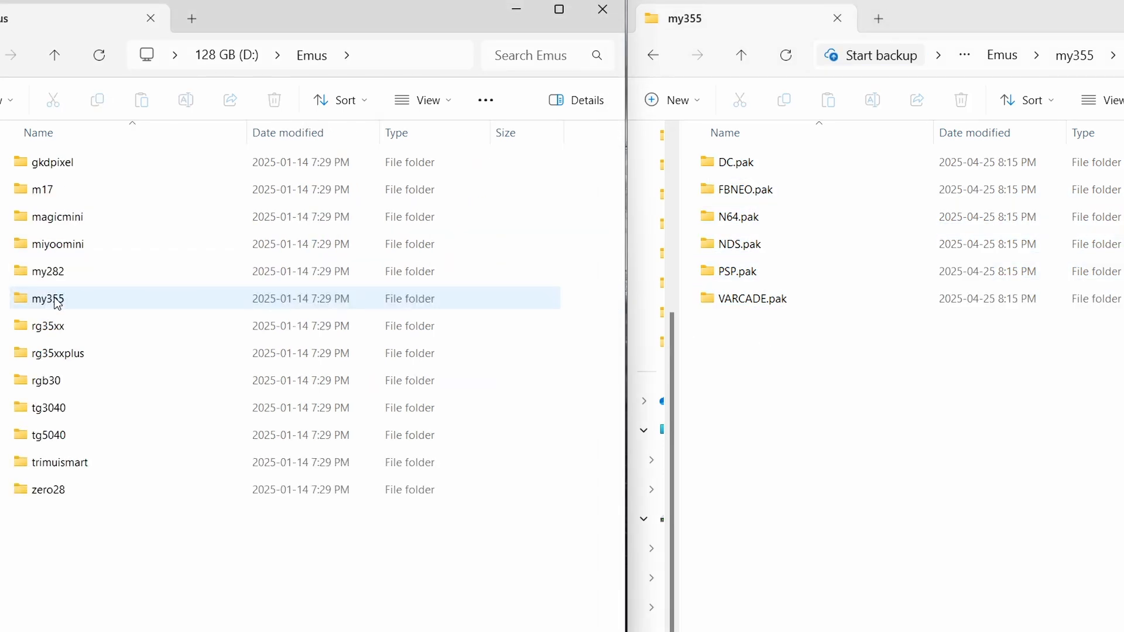
double_click(47, 299)
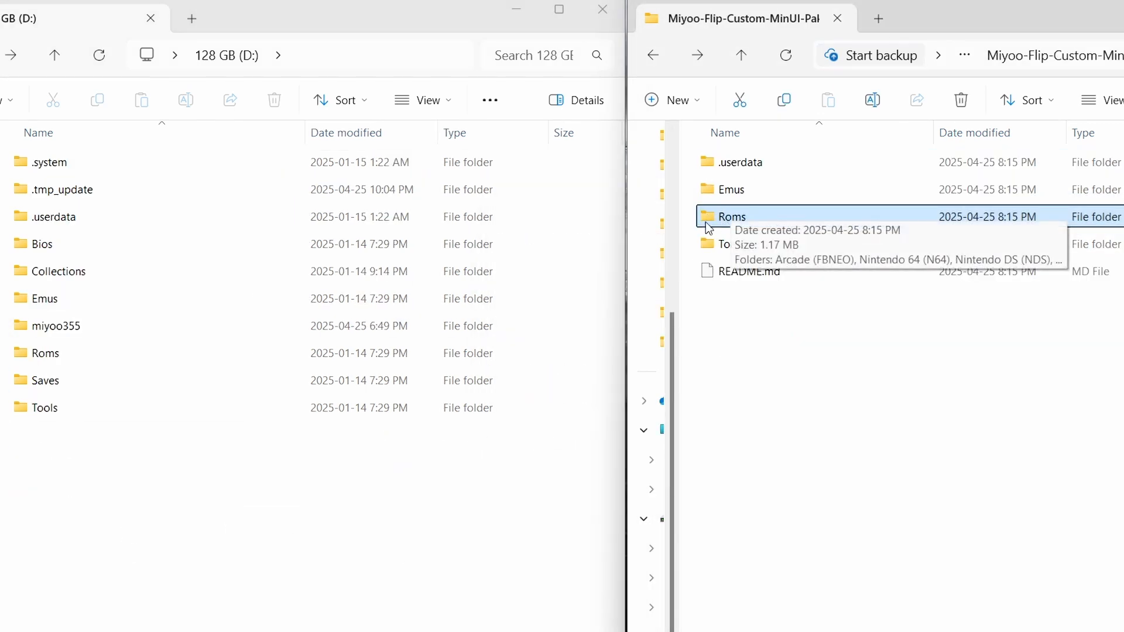
- Browse the extracted Roms folder and its Nintendo 64 (N64) subfolder
double_click(731, 215)
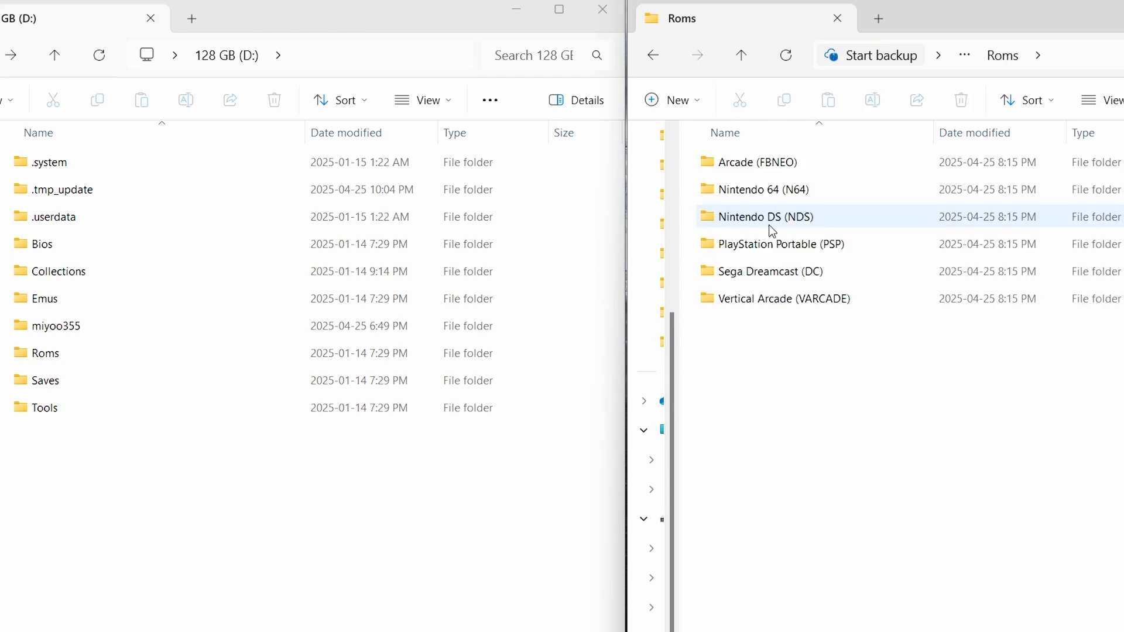
left_click(764, 190)
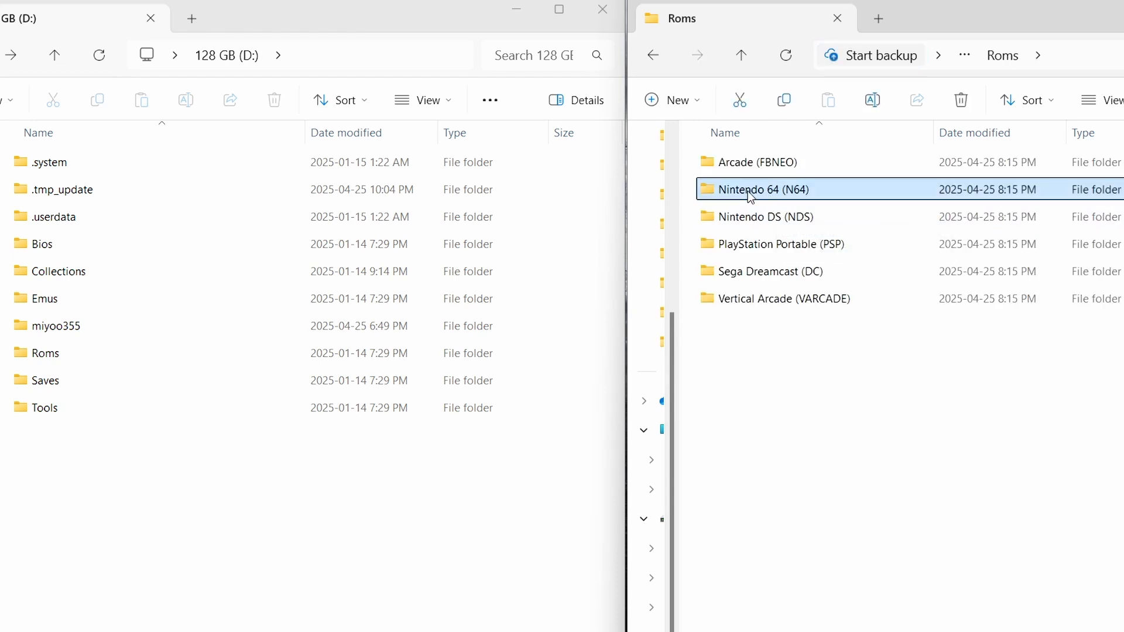
double_click(763, 189)
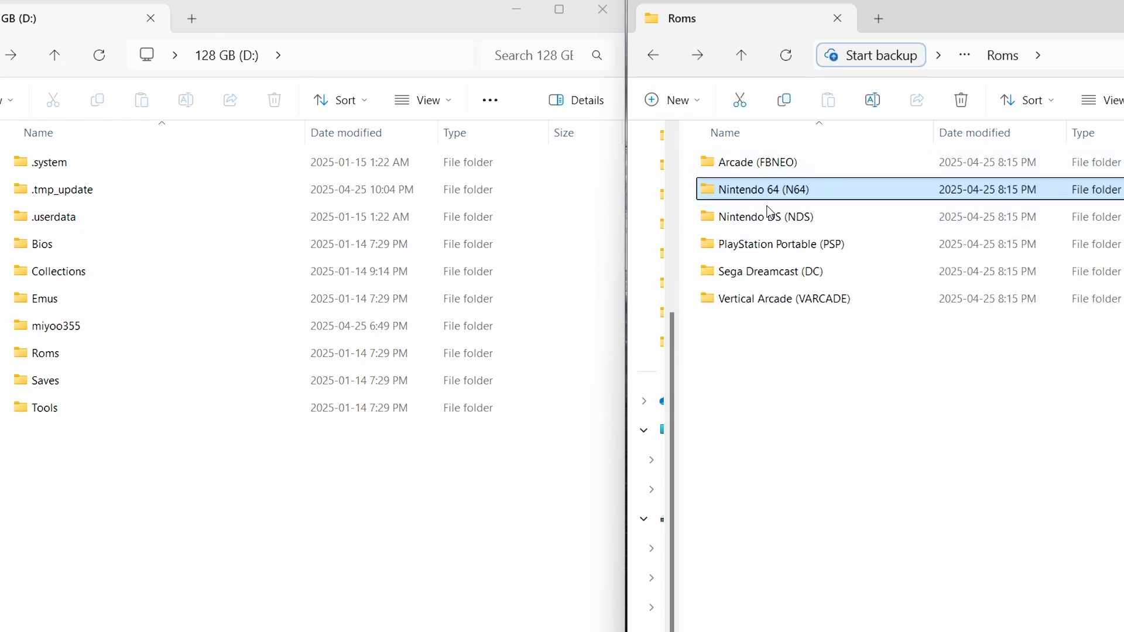
mouse_move(728, 192)
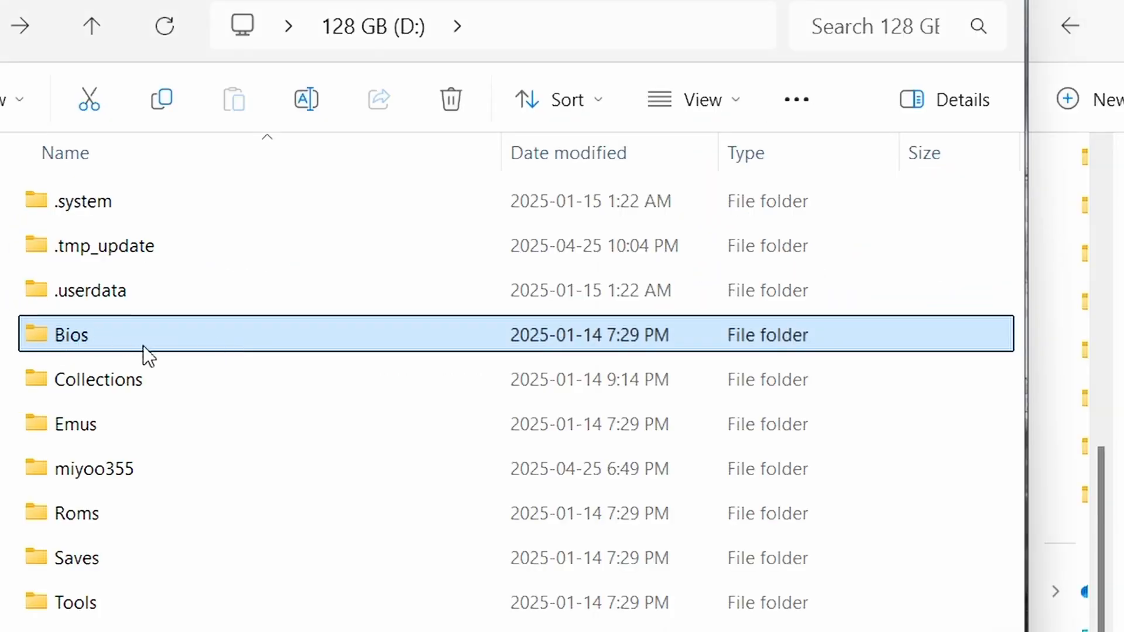
mouse_move(37, 331)
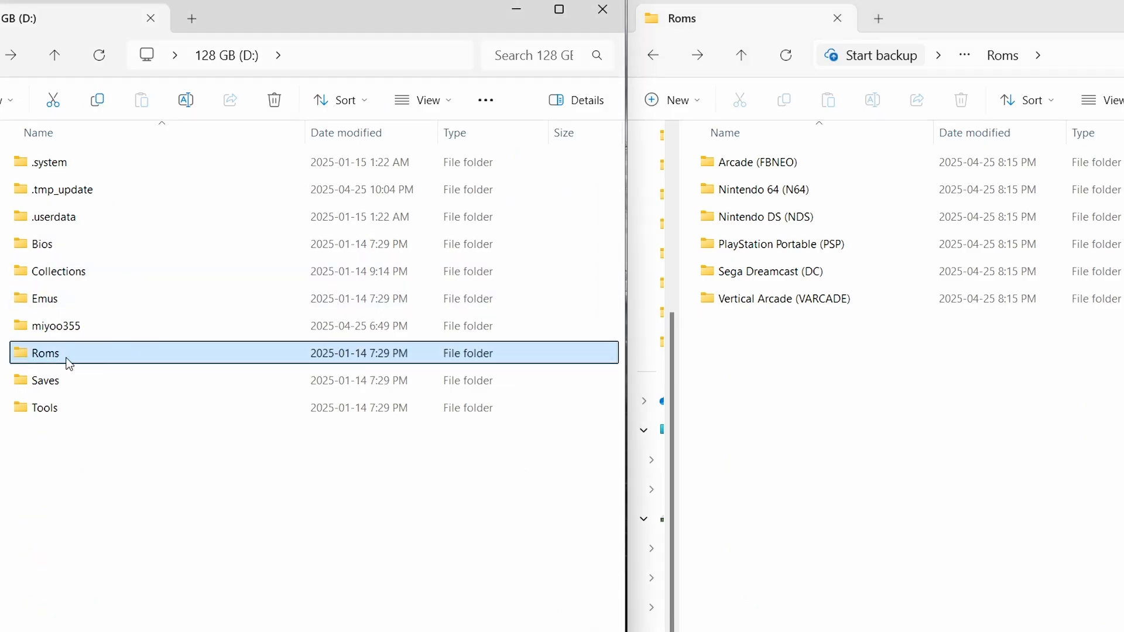
- Check the SD card's Roms folder and the copied Nintendo 64 (N64) folder
double_click(44, 354)
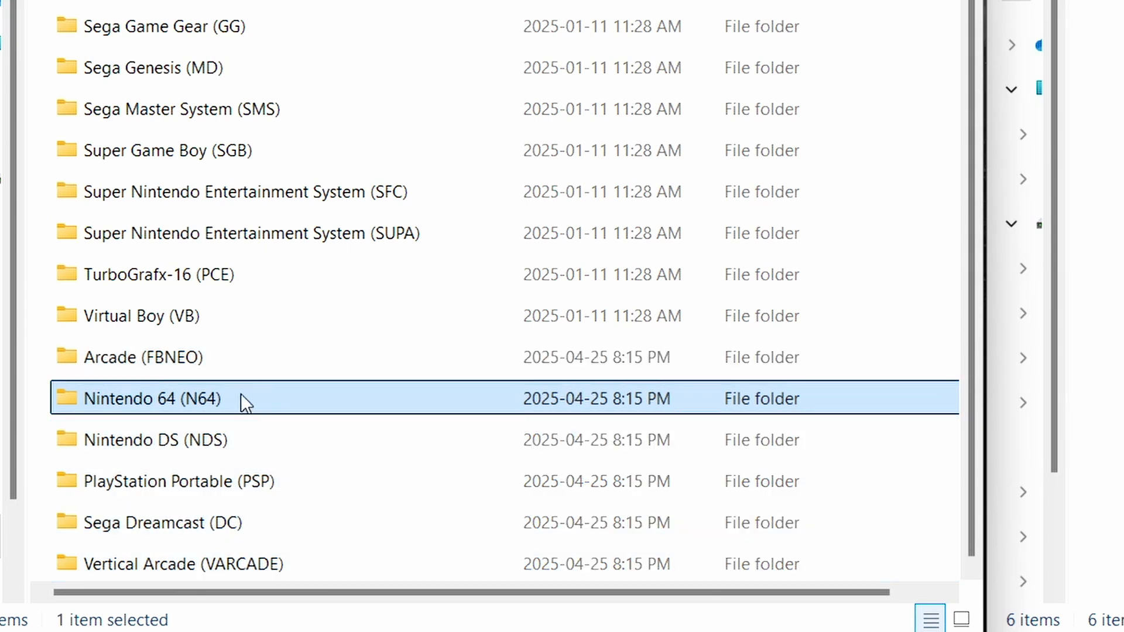
double_click(147, 398)
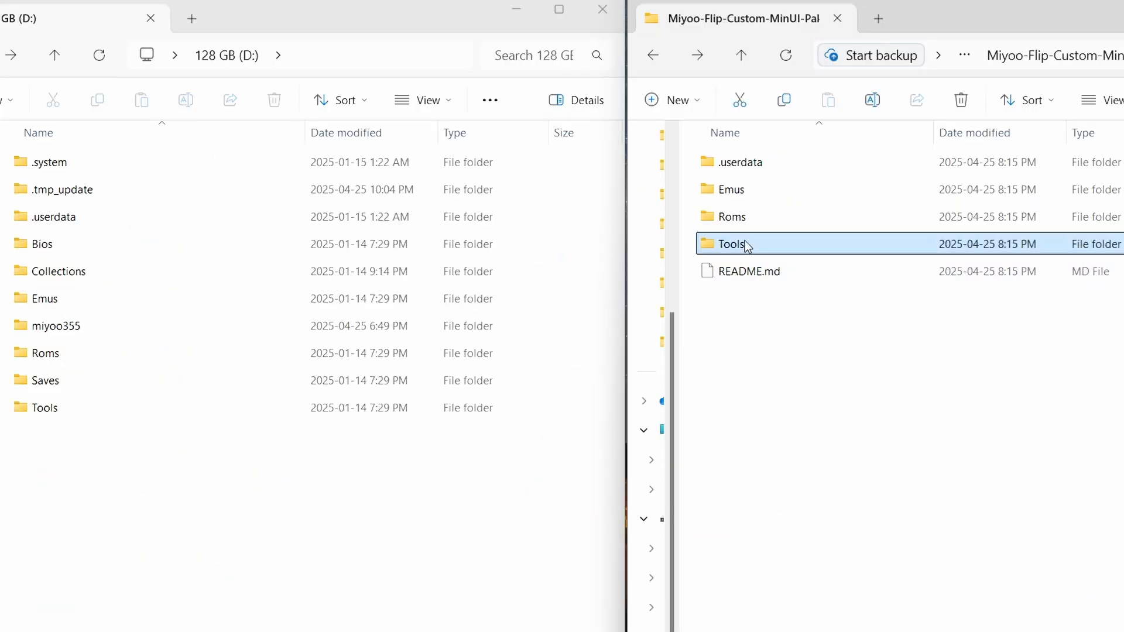
- Show Tools/my355 on the SD card beside the extracted Tools/my355 holding RetroArch.pak
double_click(731, 244)
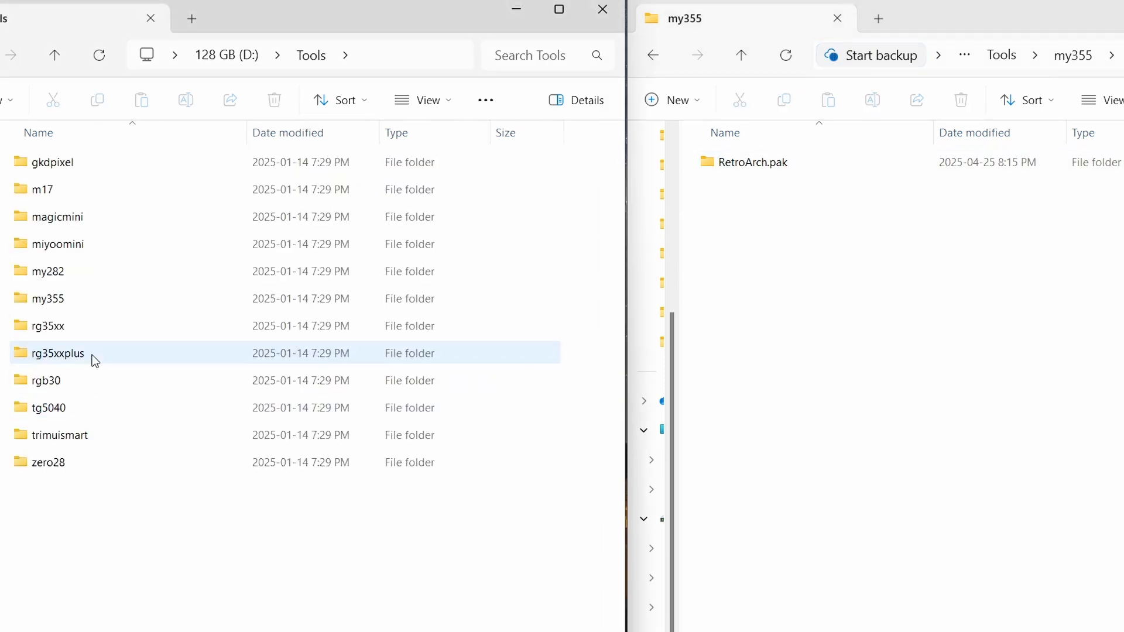
double_click(47, 298)
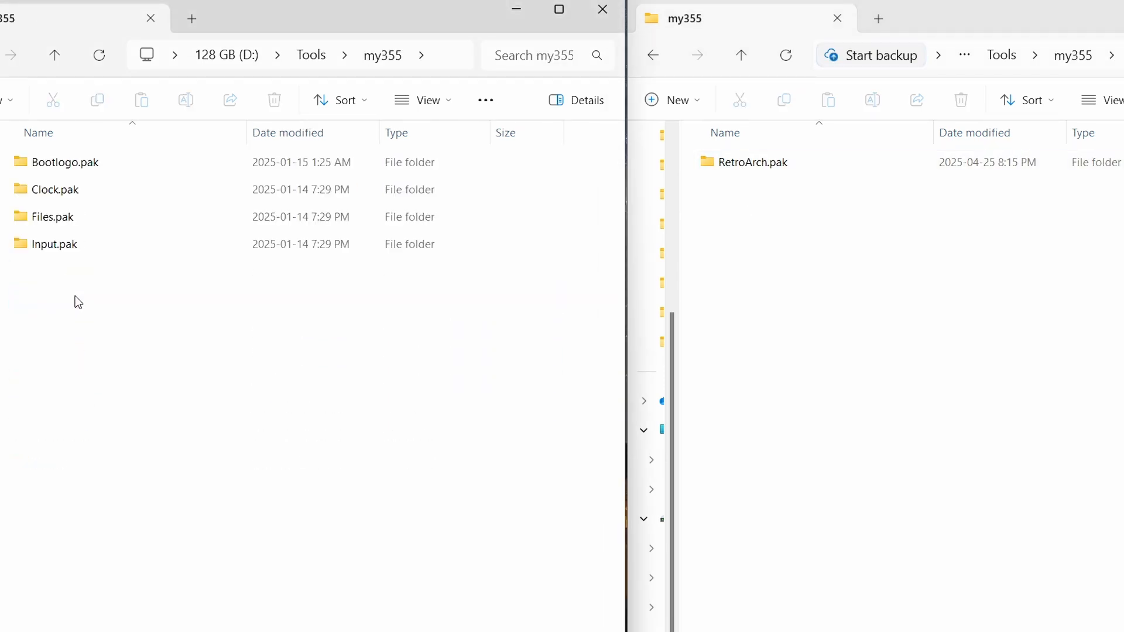
left_click(753, 162)
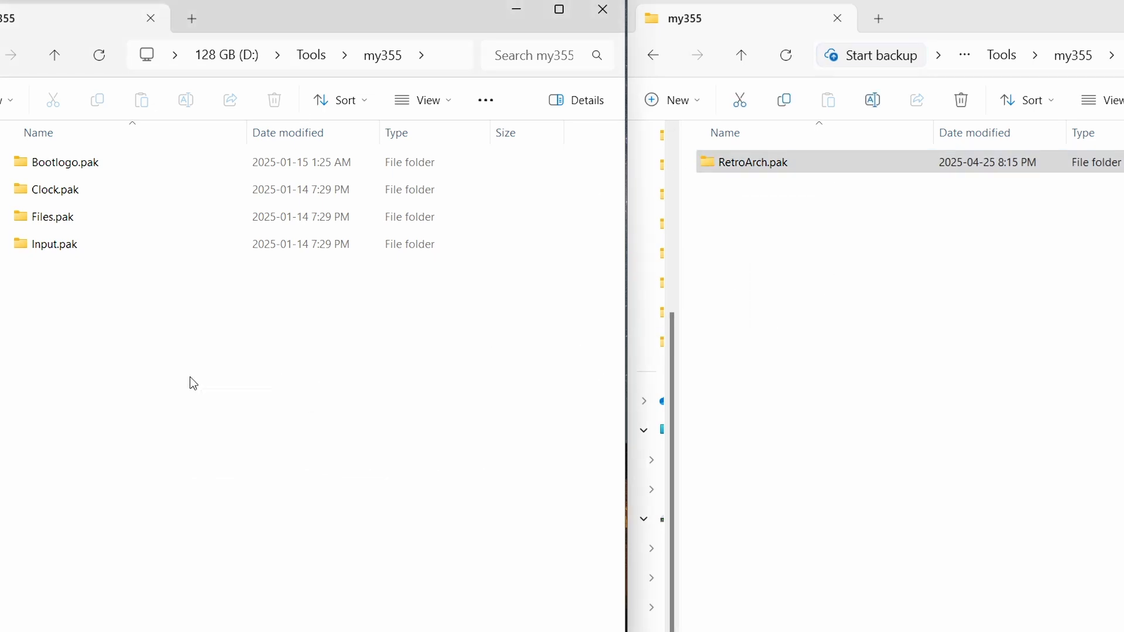